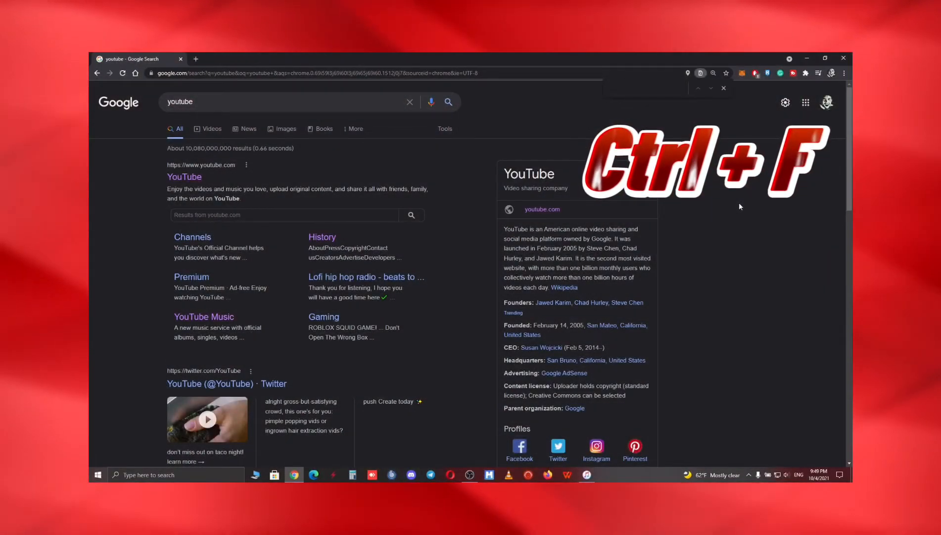
Step: Search the Google results page for 'youtube' and scroll through the highlighted matches
type("youtube")
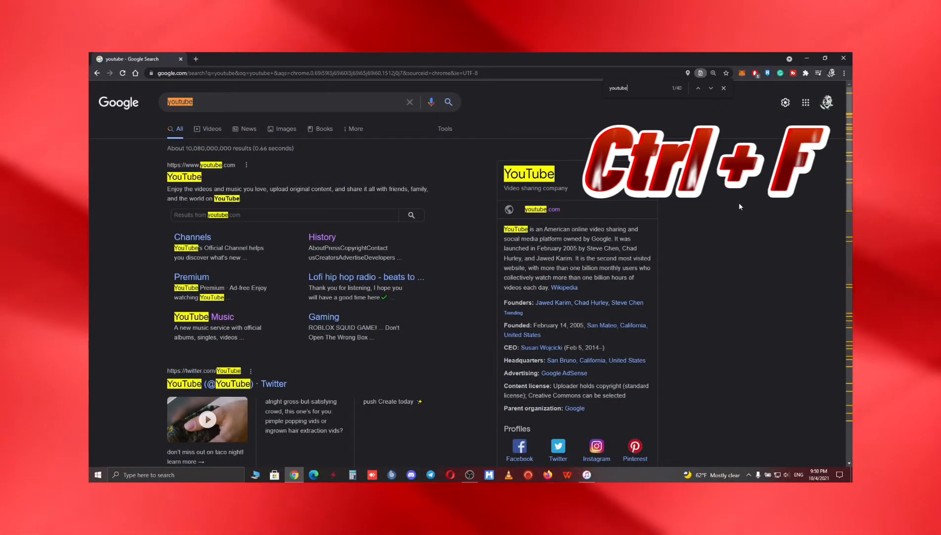
scroll("down", 3)
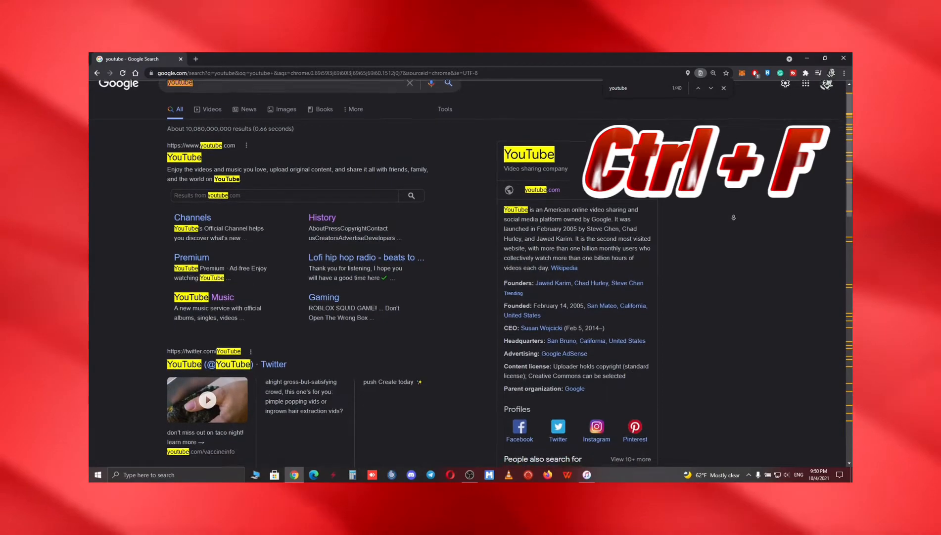
scroll("down", 3)
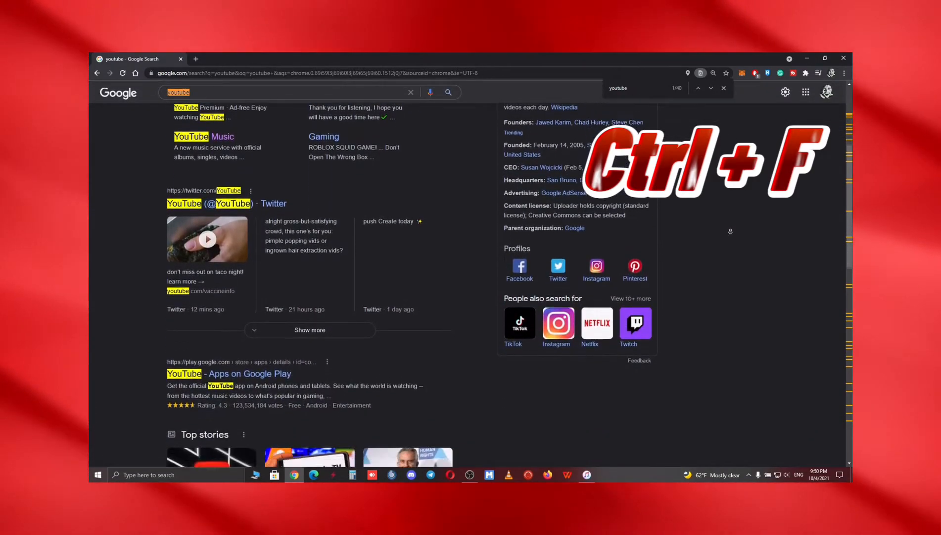
scroll("down", 3)
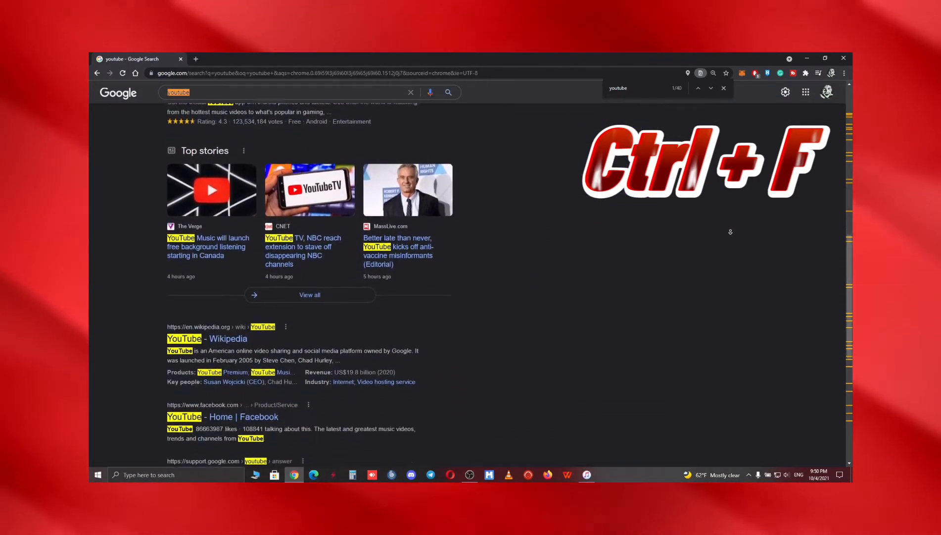
scroll("down", 3)
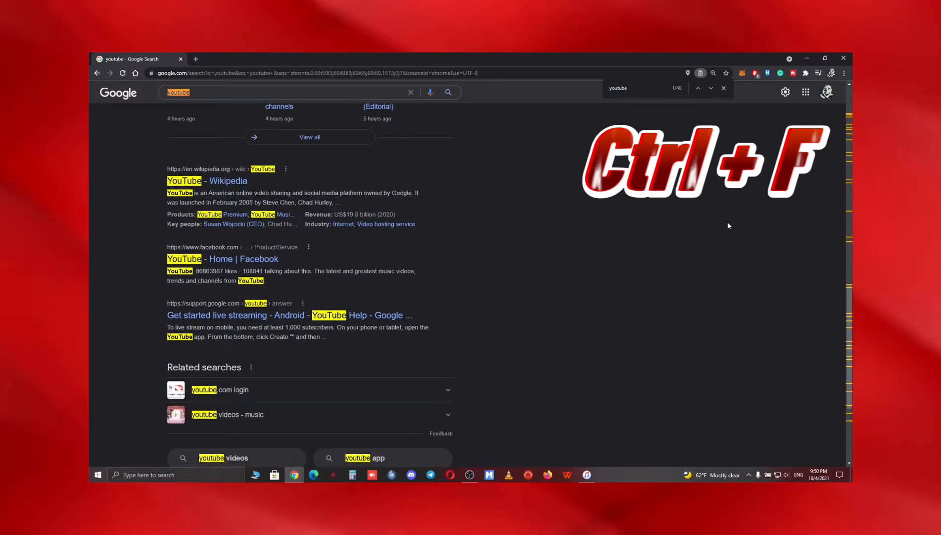
left_click(724, 88)
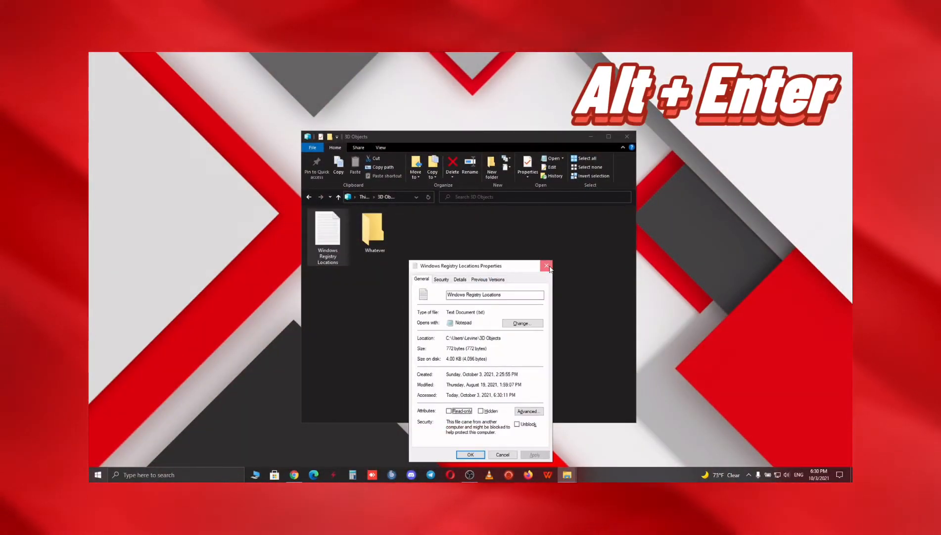
Step: Create a new folder in 3D Objects with Ctrl+Shift+N, name it starting with 'W', and confirm
left_click_drag(459, 265, 552, 265)
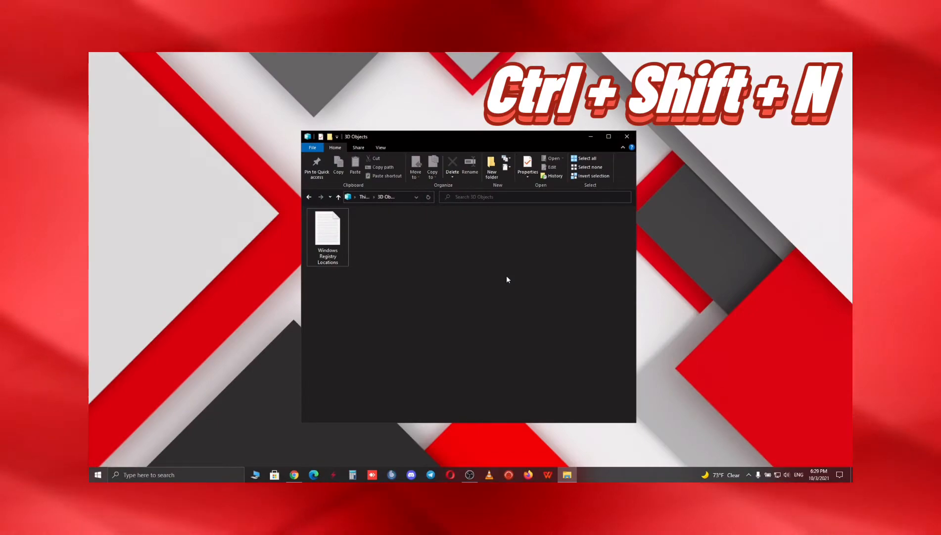
key("ctrl+shift+n")
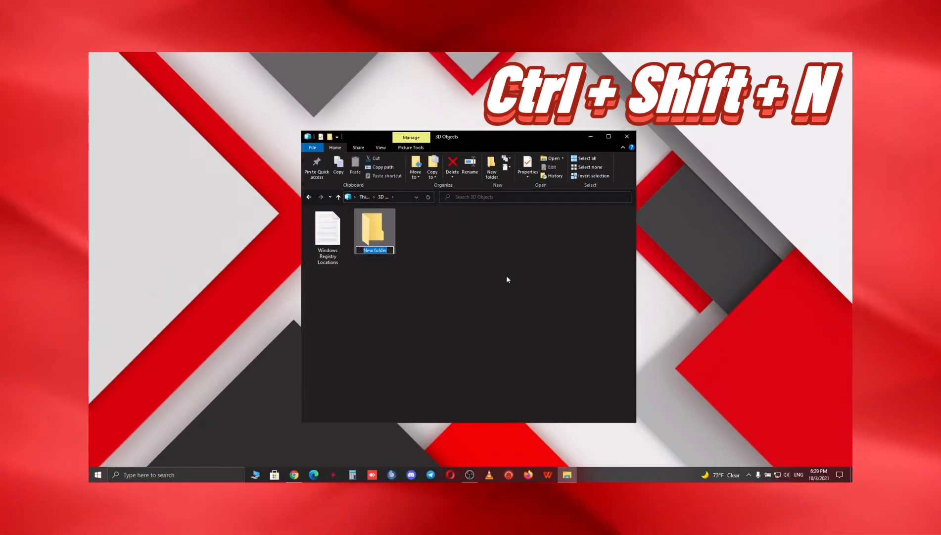
type("W")
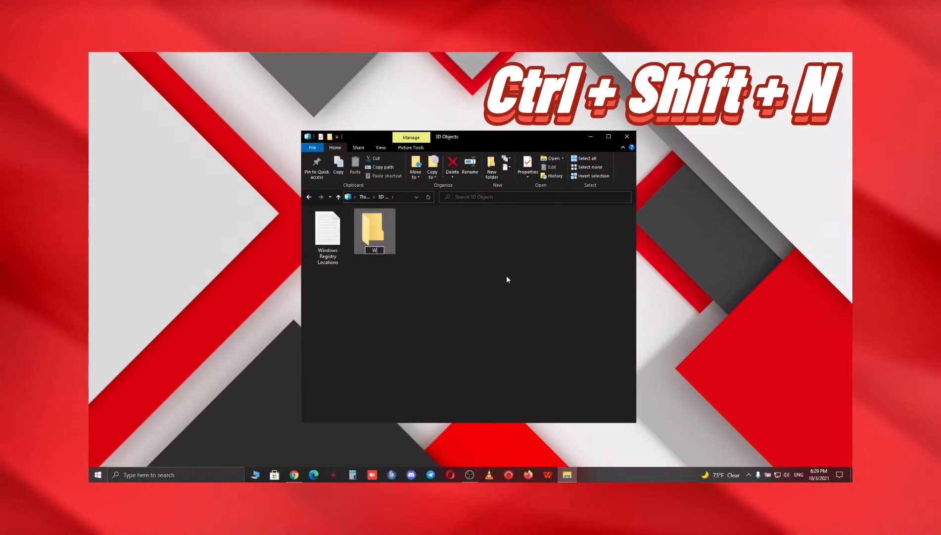
key("ctrl+p")
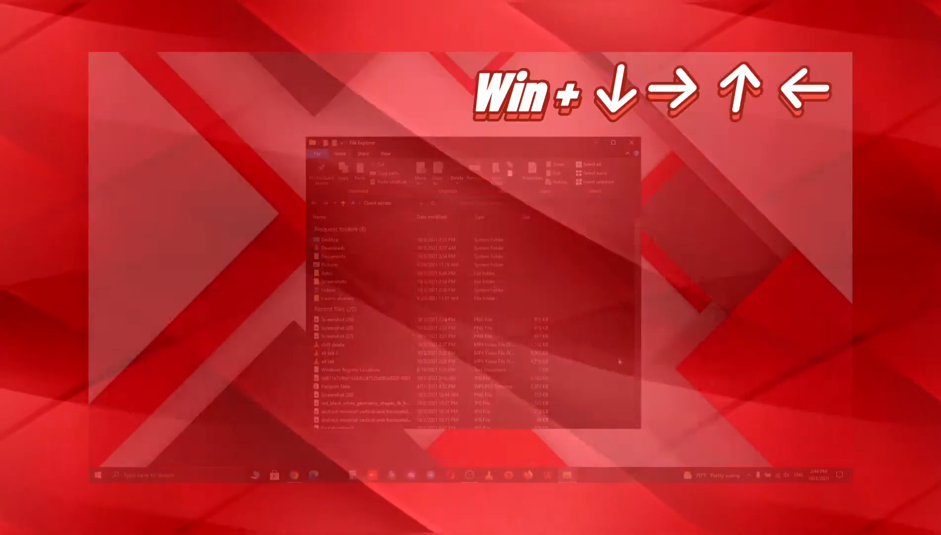
Step: Snap the File Explorer window left and right, then bring up clipboard history with Win+V
key("Win+Left")
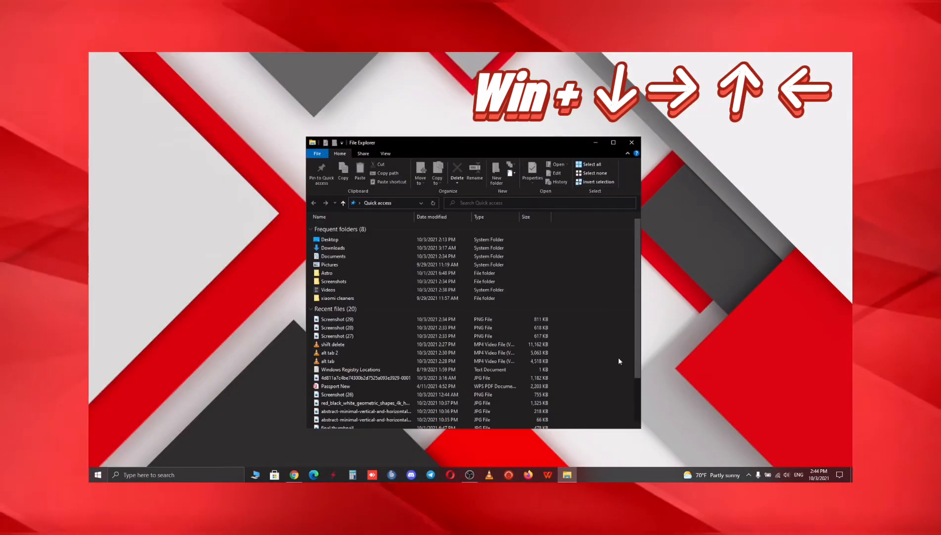
key("Win+Right")
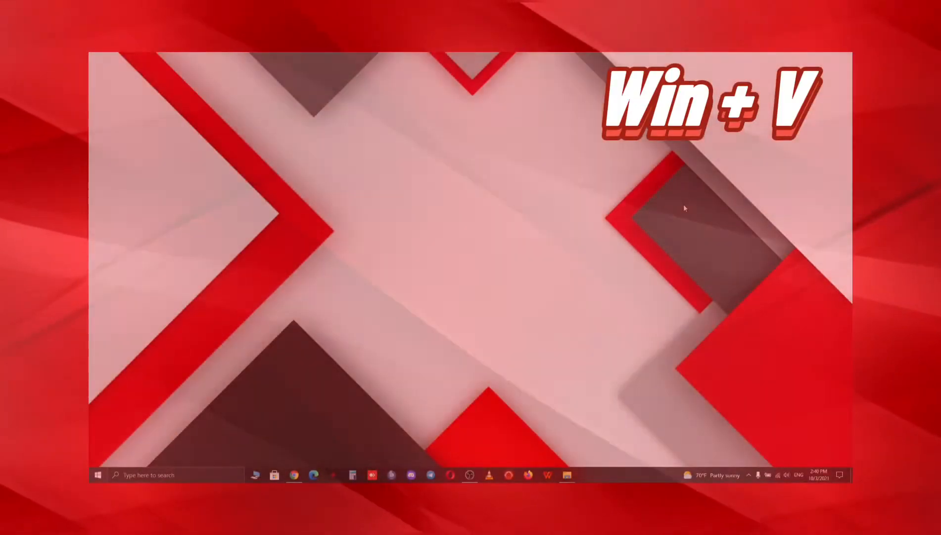
key("win+v")
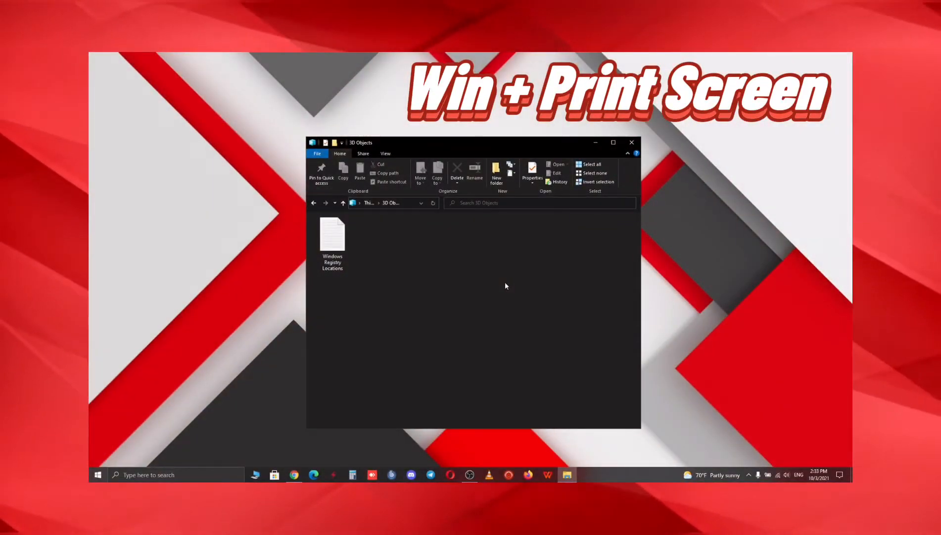
Step: Capture a full-screen screenshot, confirm permanently deleting the text file, and close This PC
key("Win+PrintScreen")
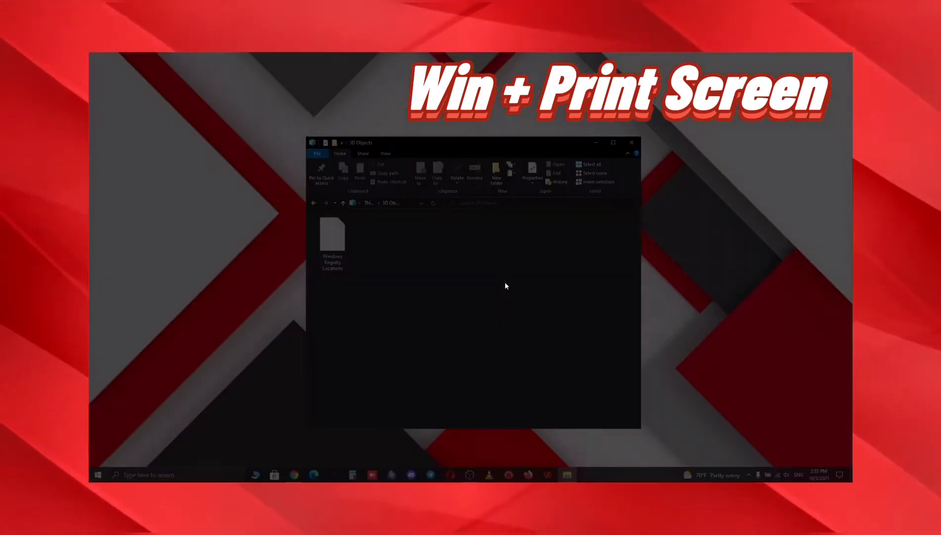
key("alt+tab")
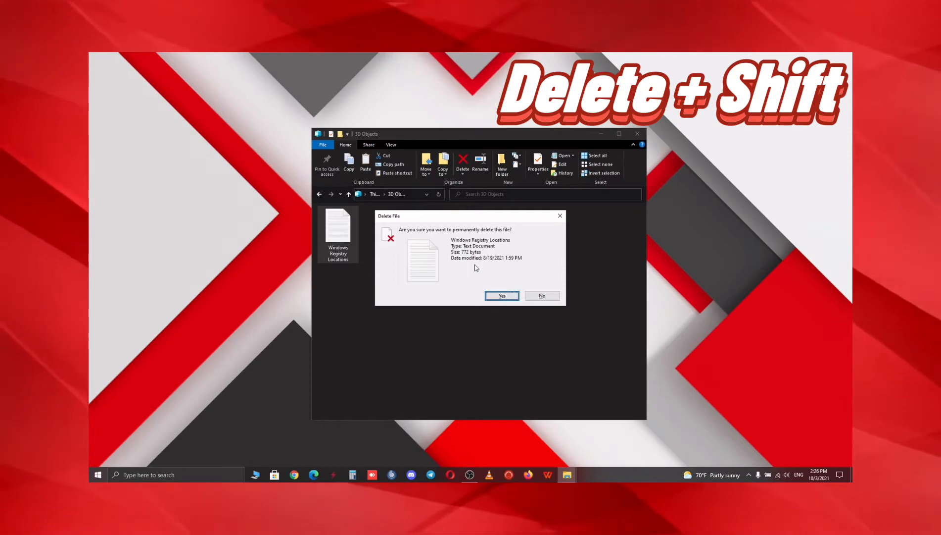
left_click(501, 296)
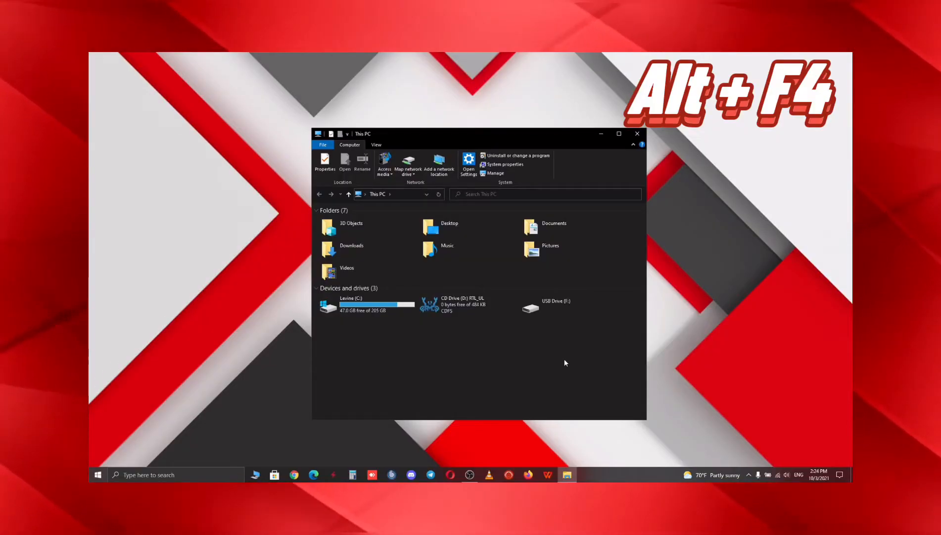
key("alt+f4")
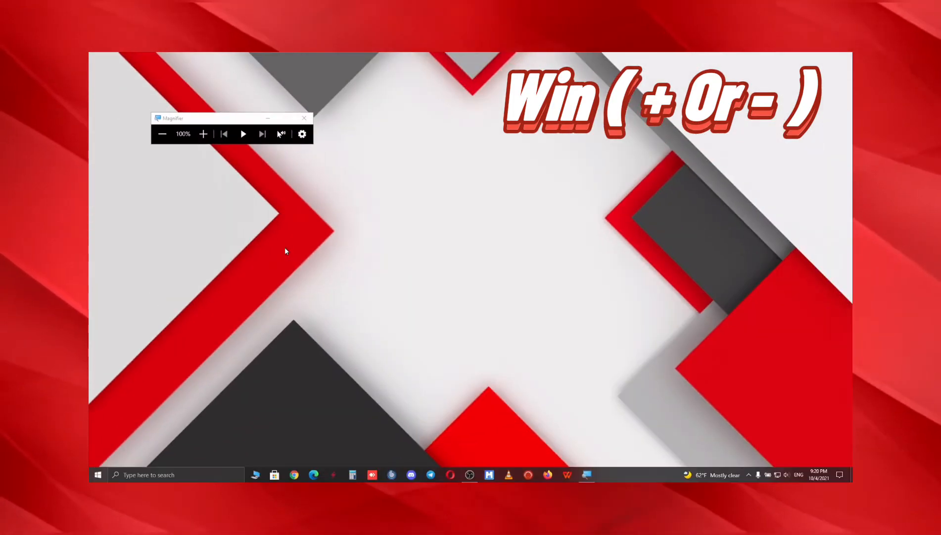
mouse_move(471, 74)
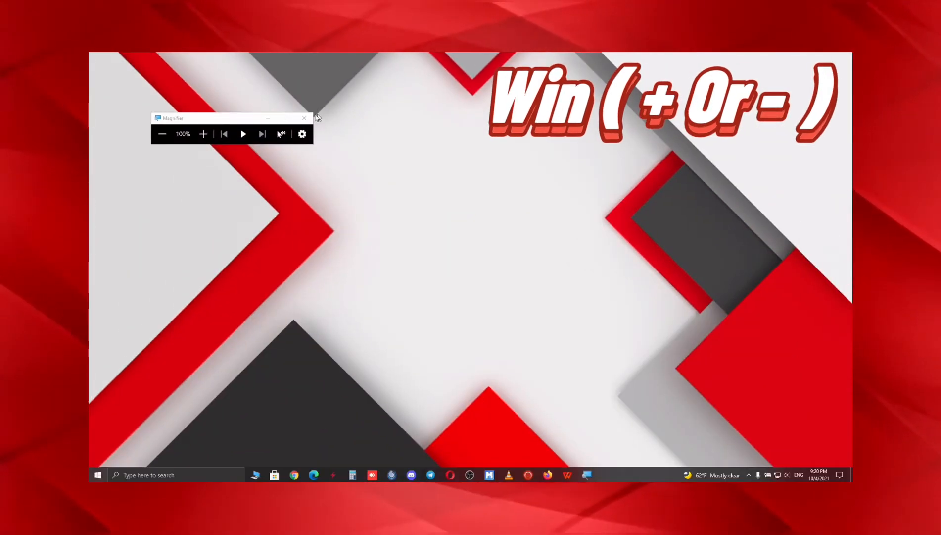
key("Win+E")
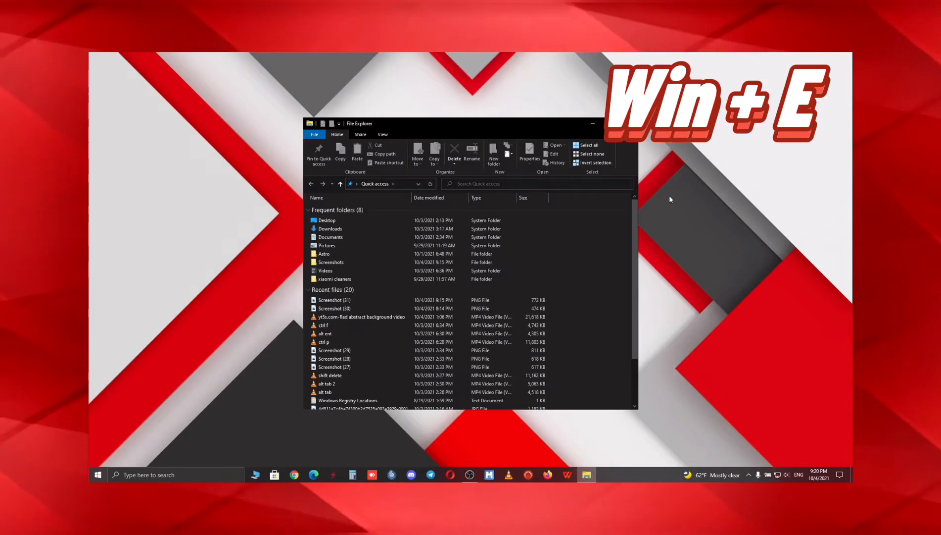
key("Win+e")
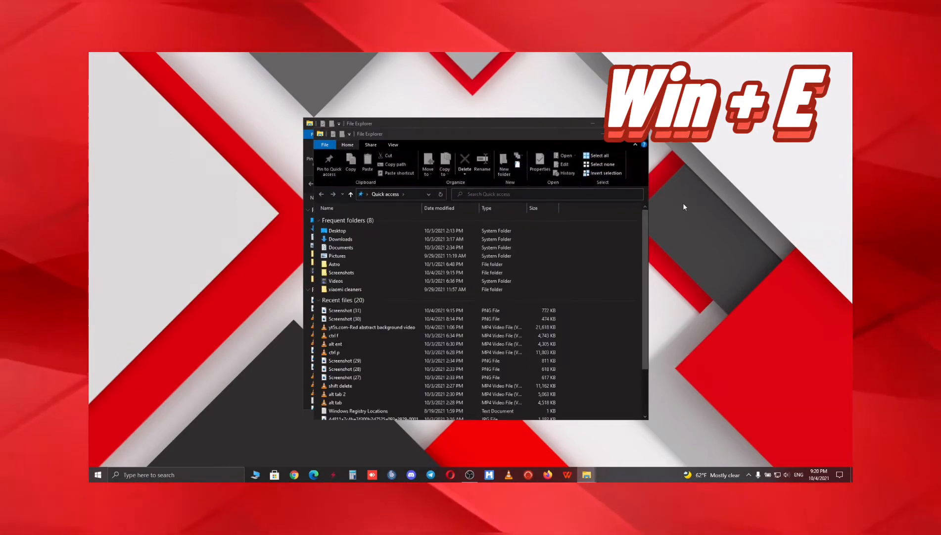
key("Win+E")
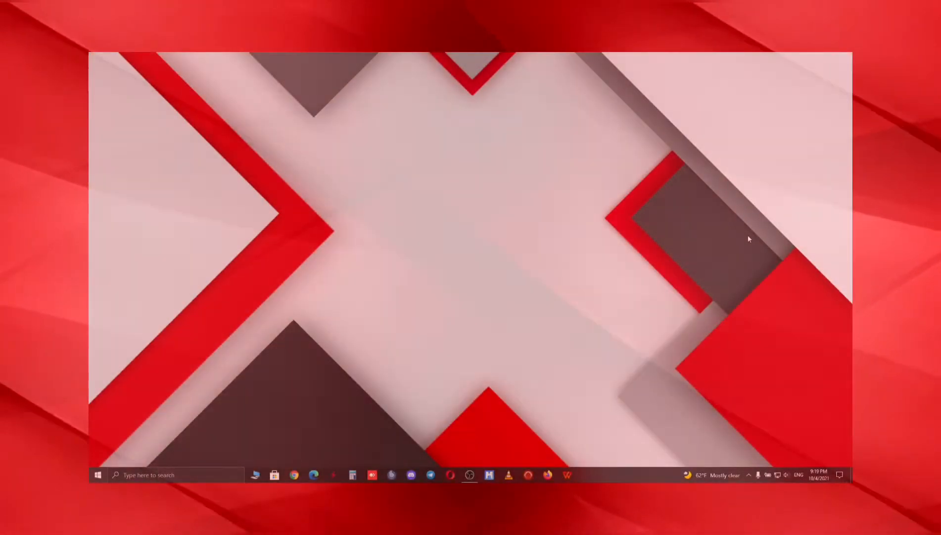
Step: Show the context menu with End task for the Google Chrome process in Task Manager
left_click(586, 475)
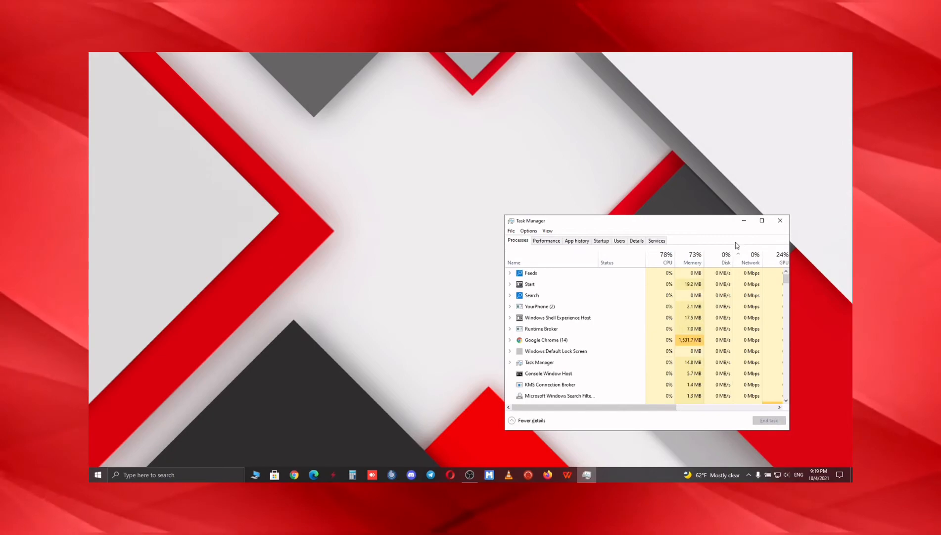
left_click(546, 339)
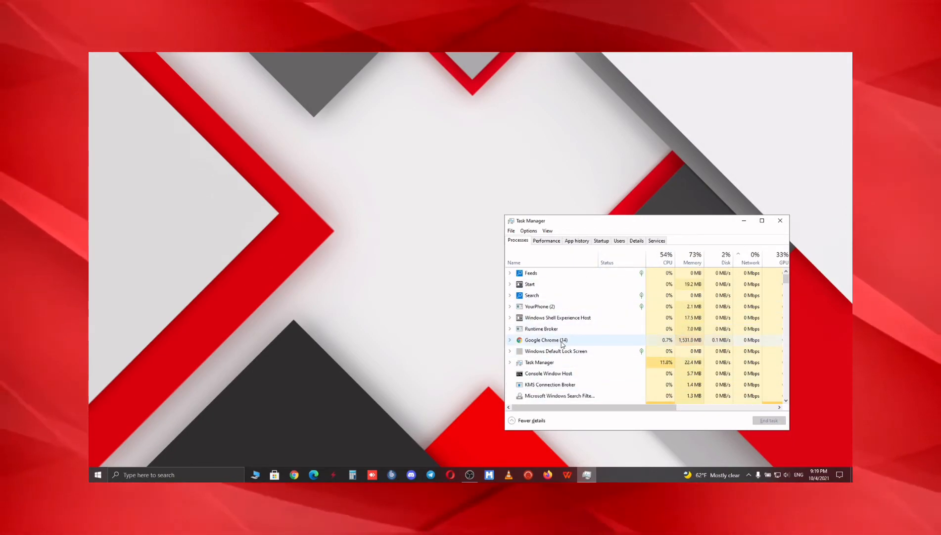
right_click(546, 339)
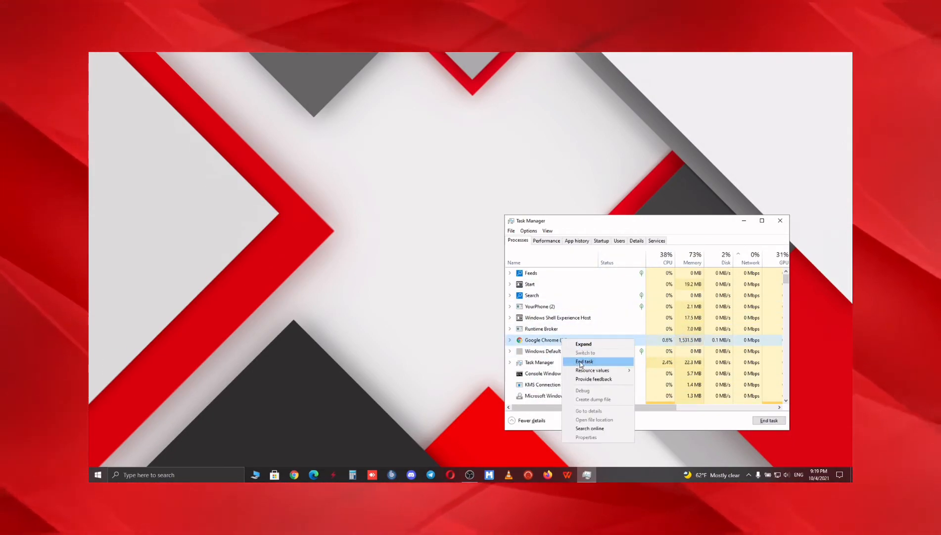